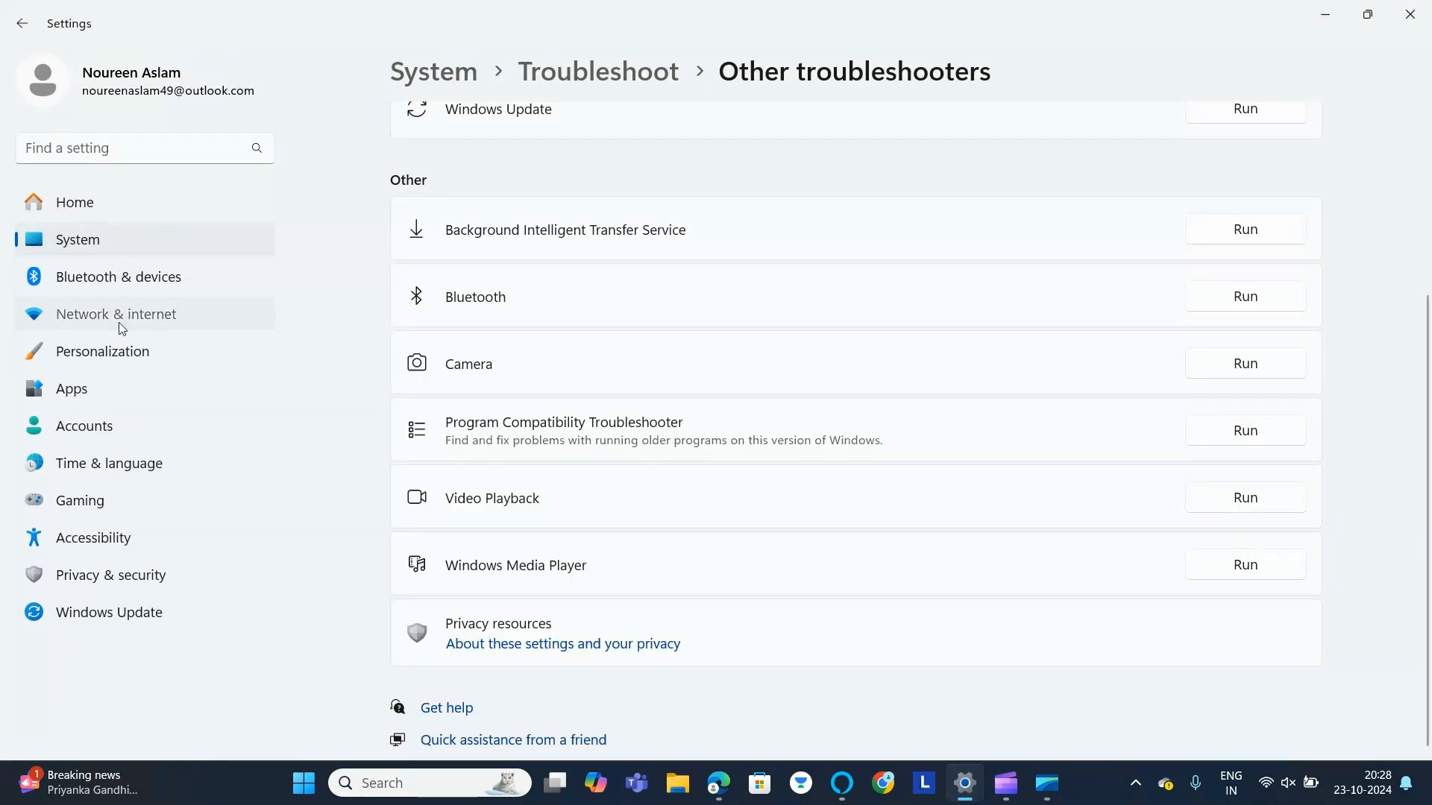
Step: Switch Wi-Fi off on the Network & internet page
{"action": "left_click", "coordinate": [116, 313]}
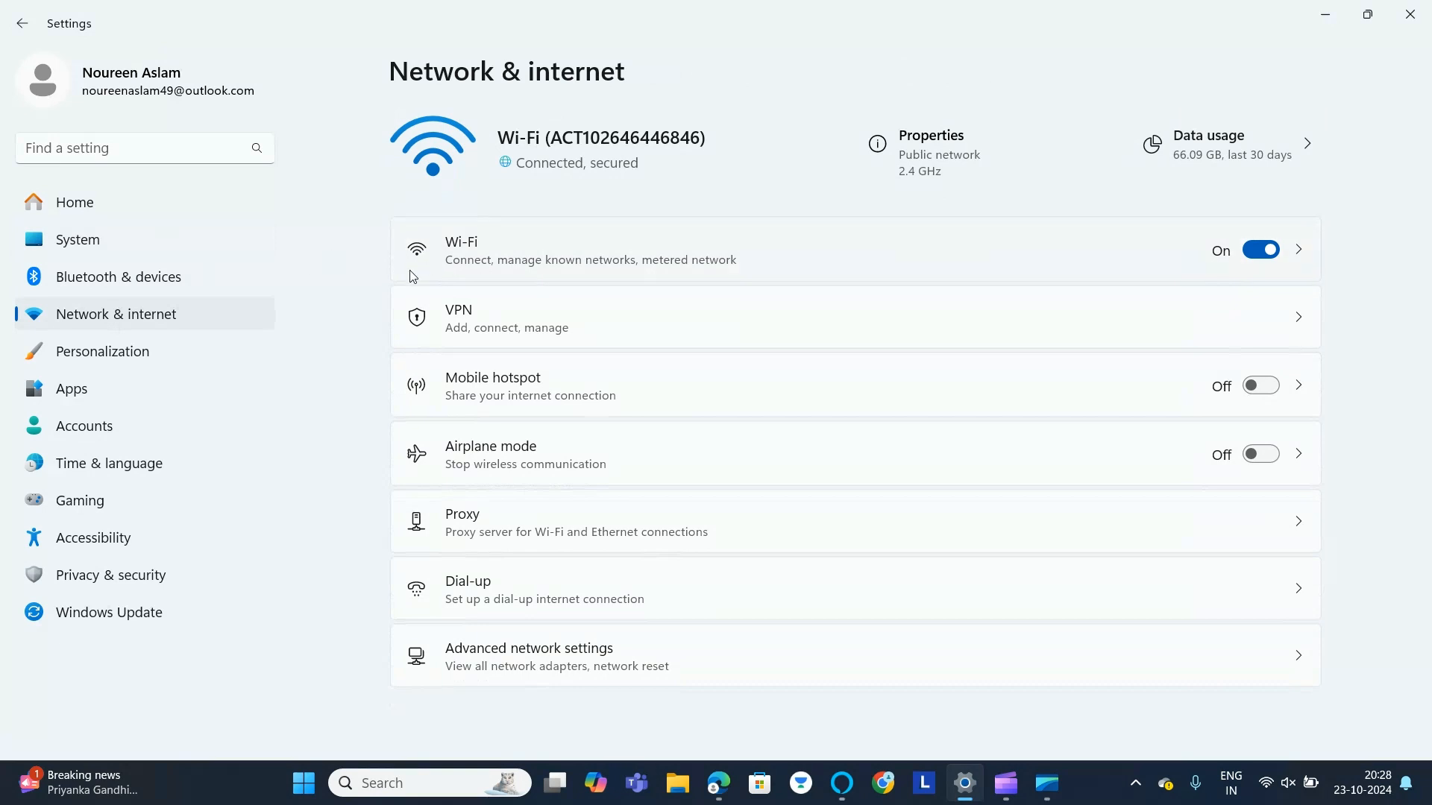
{"action": "mouse_move", "coordinate": [1238, 249]}
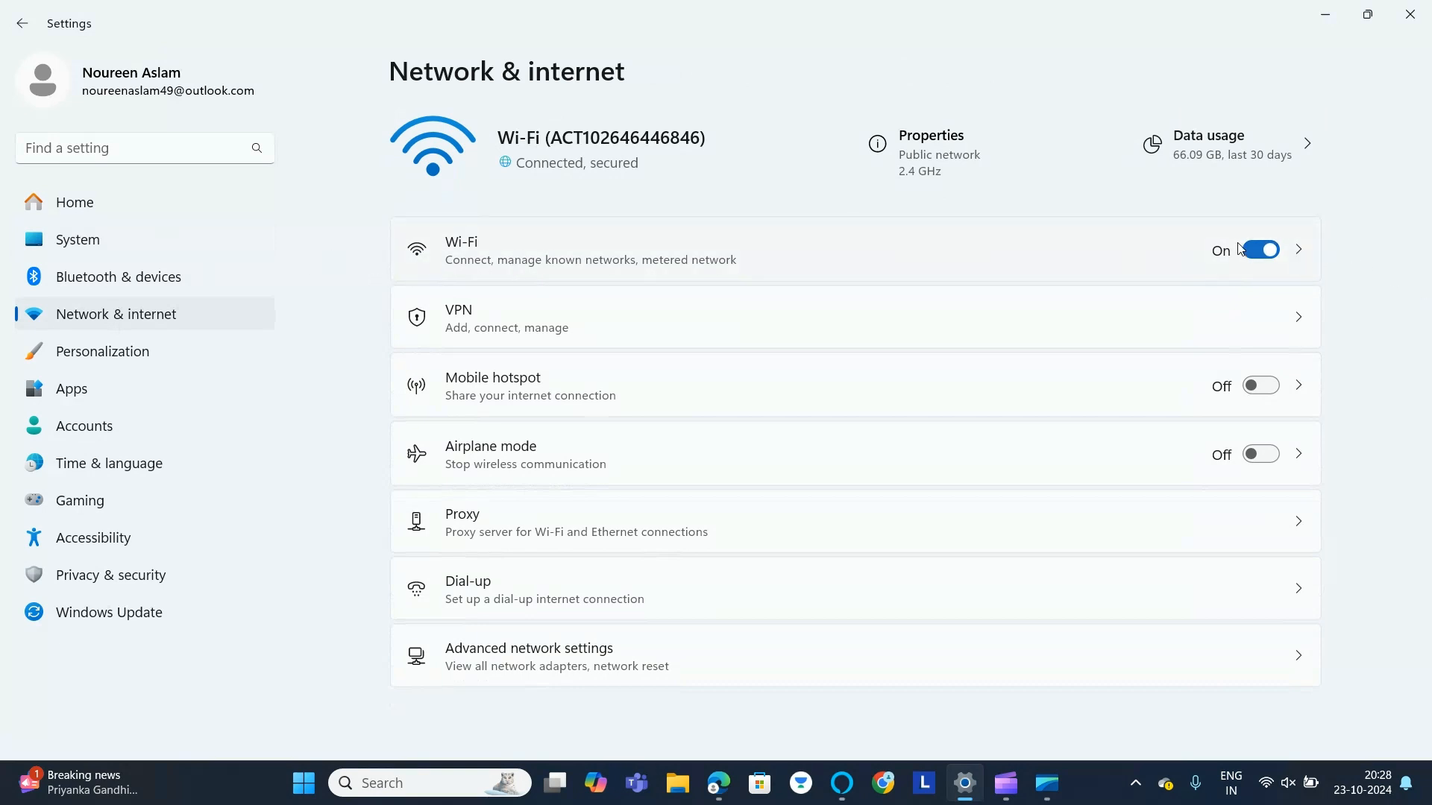
{"action": "left_click", "coordinate": [1258, 249]}
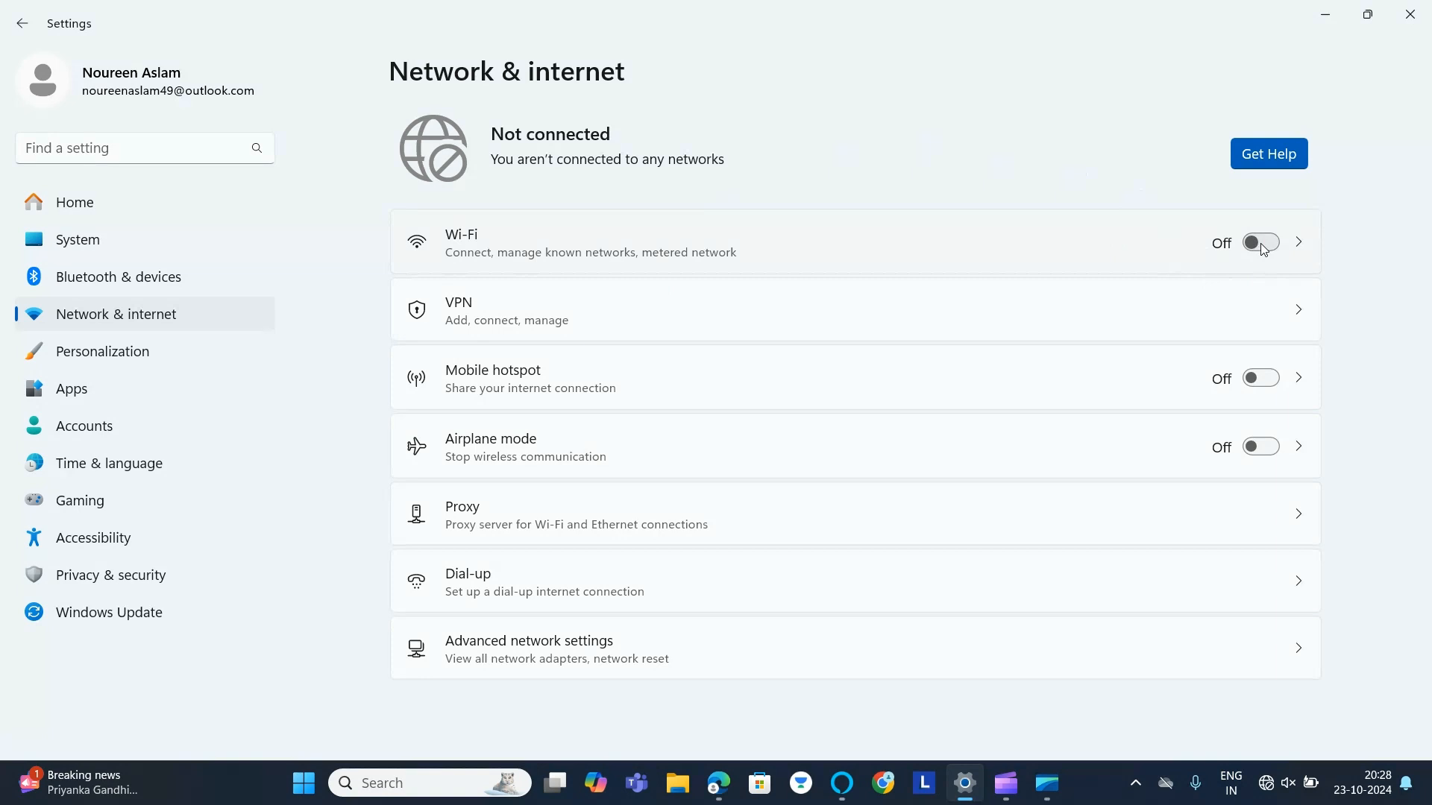
Step: Turn Wi-Fi back on and start connecting to the Ayaan@Rehan network
{"action": "left_click", "coordinate": [1259, 241]}
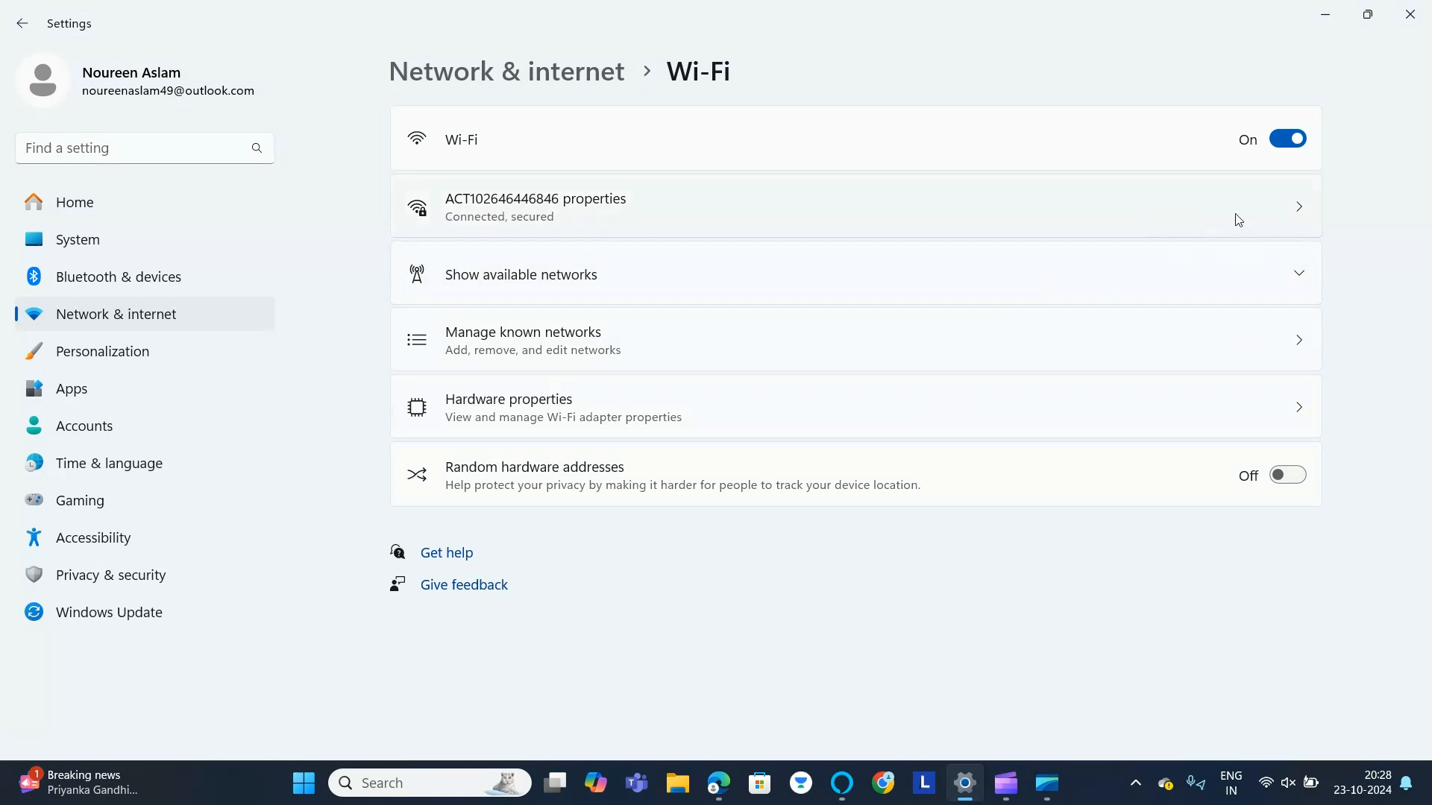
{"action": "mouse_move", "coordinate": [1074, 296]}
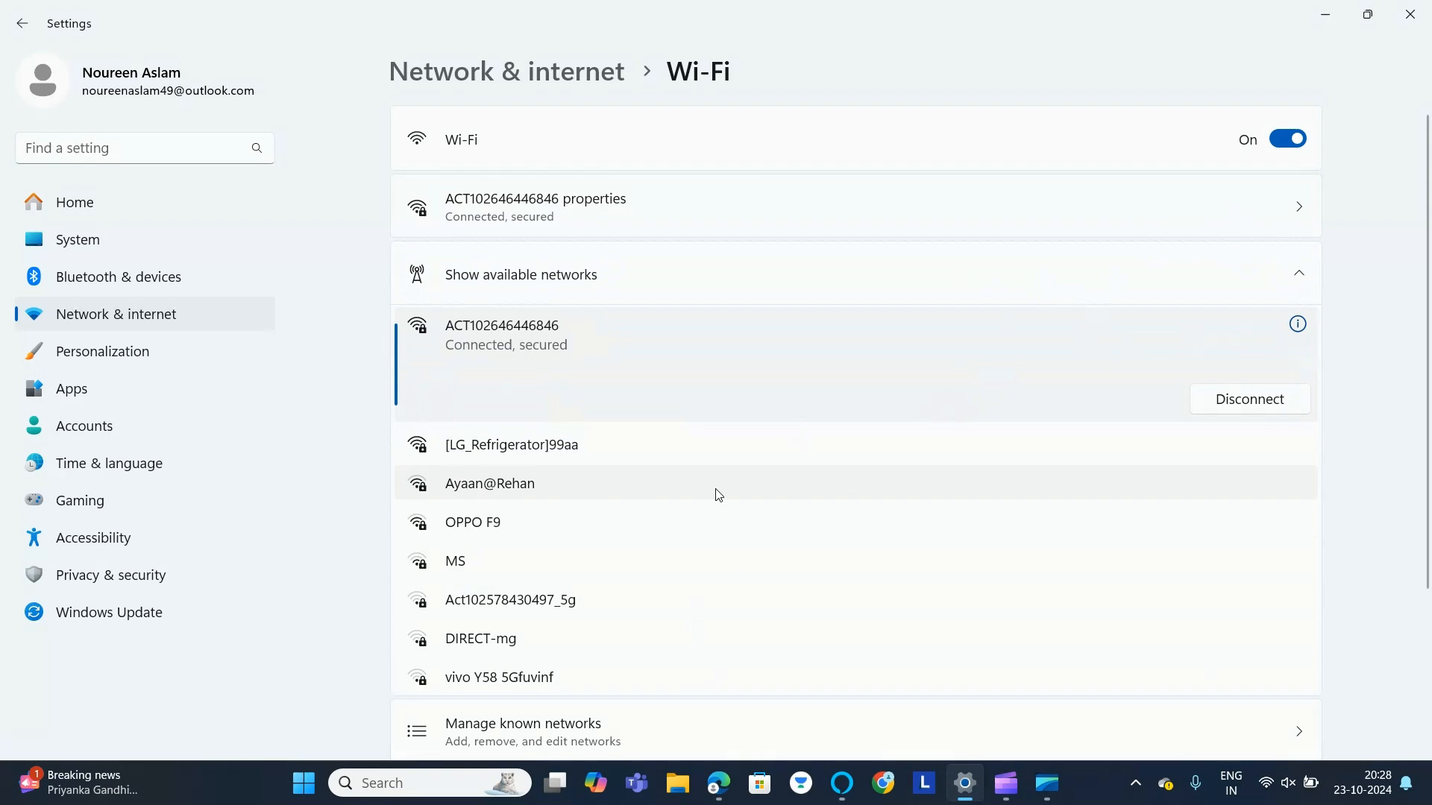
{"action": "scroll", "scroll_direction": "down", "scroll_amount": 3}
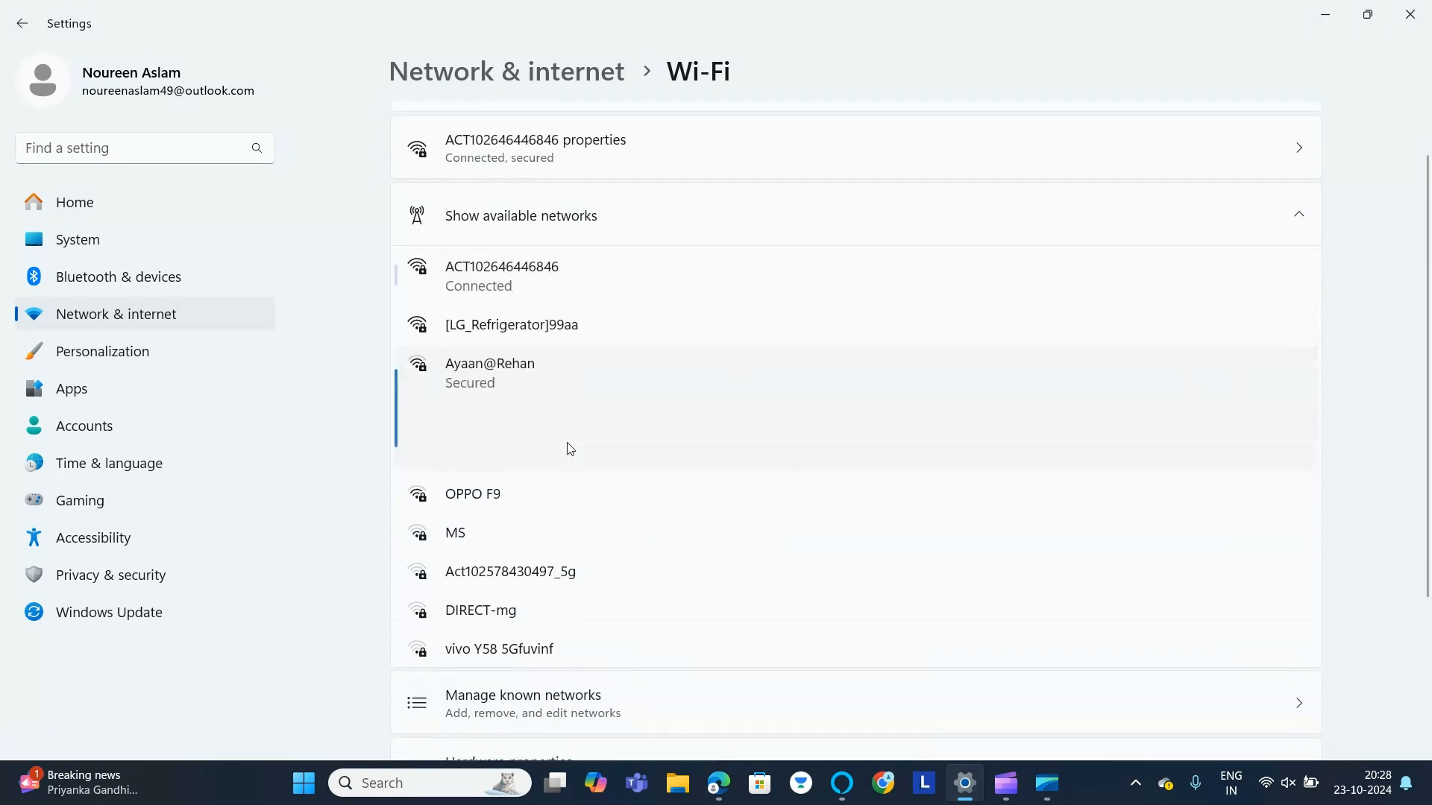
{"action": "left_click", "coordinate": [489, 373]}
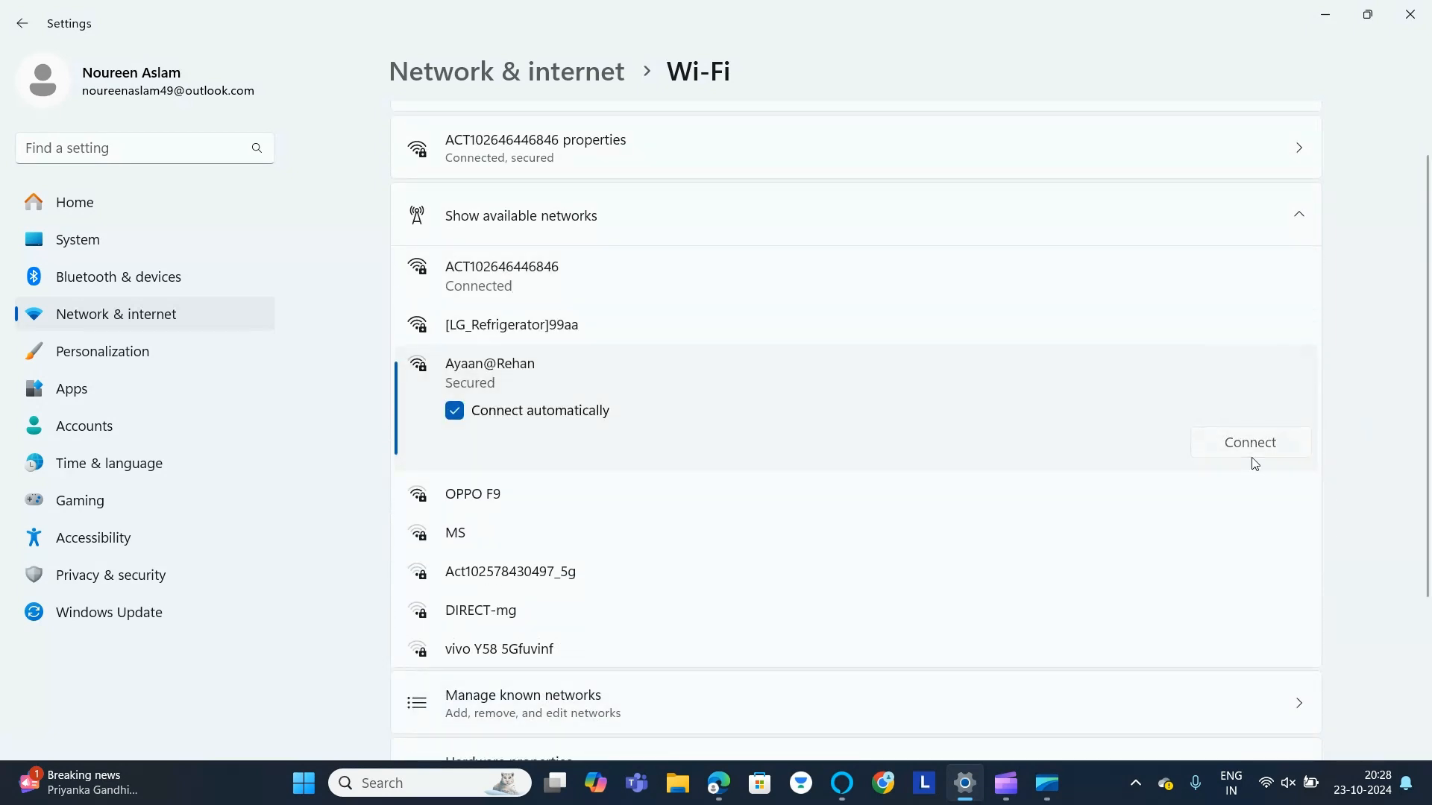
{"action": "left_click", "coordinate": [1249, 442]}
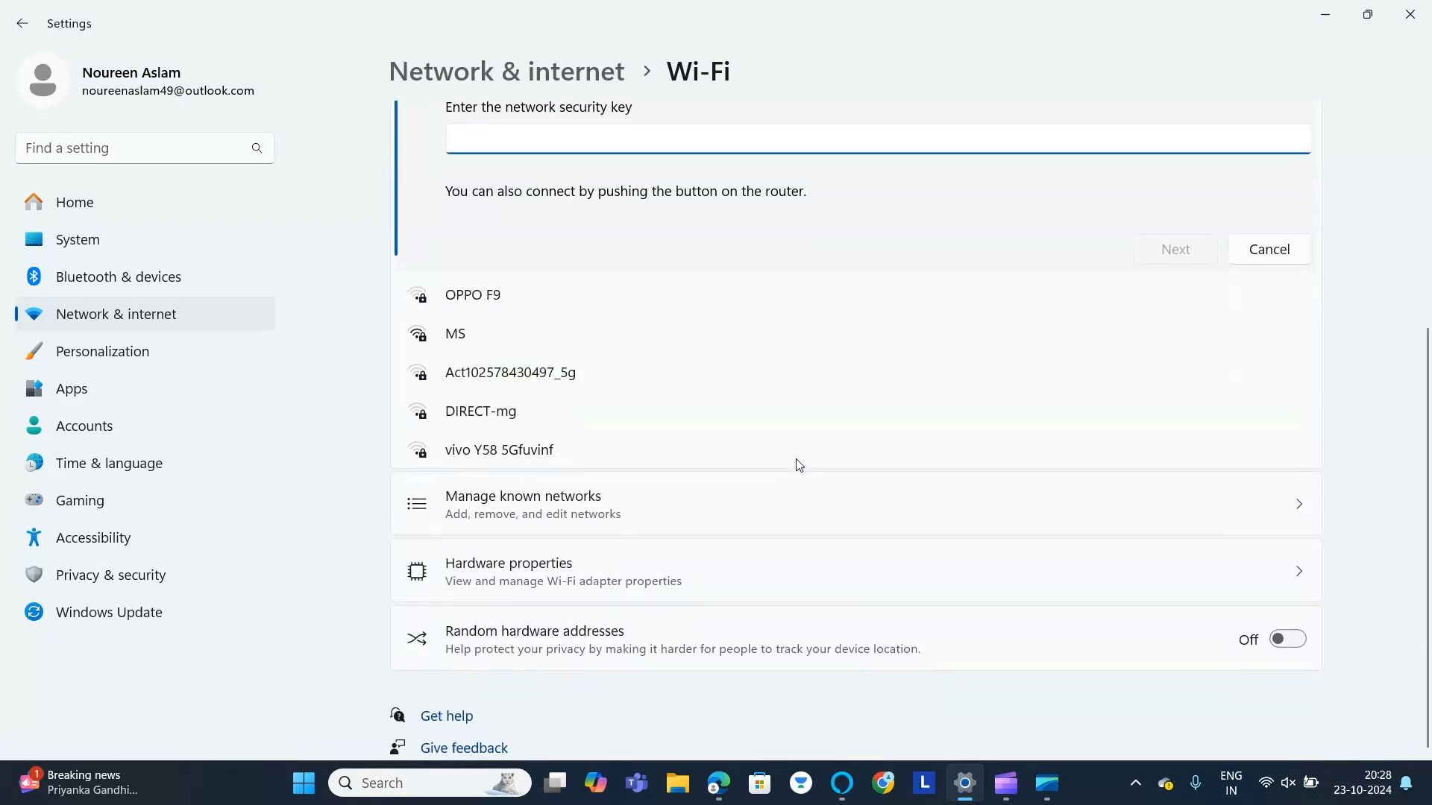
{"action": "mouse_move", "coordinate": [671, 569]}
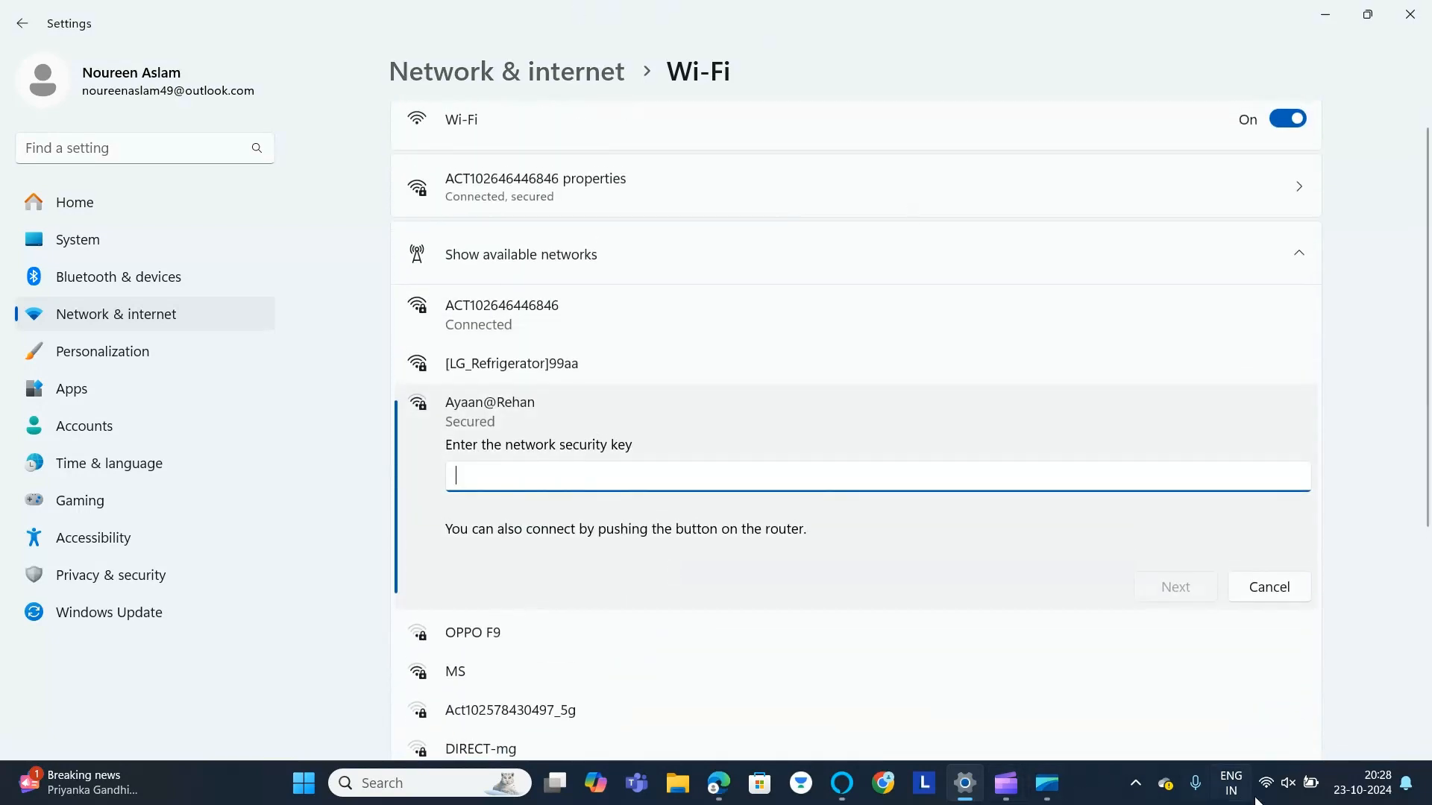
{"action": "mouse_move", "coordinate": [1265, 782]}
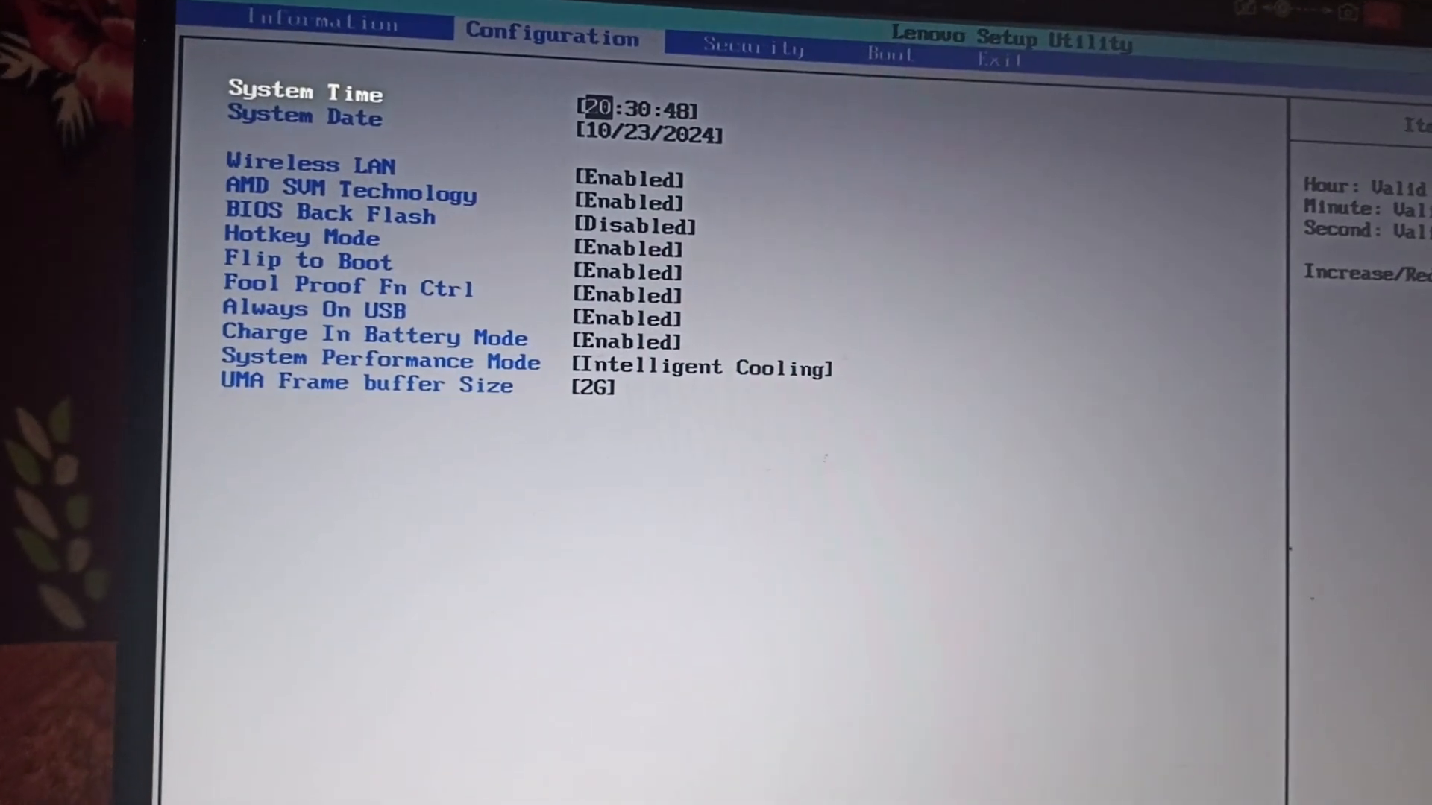
Step: Select the Wireless LAN setting and move its choice toward Enabled
{"action": "key", "text": "down"}
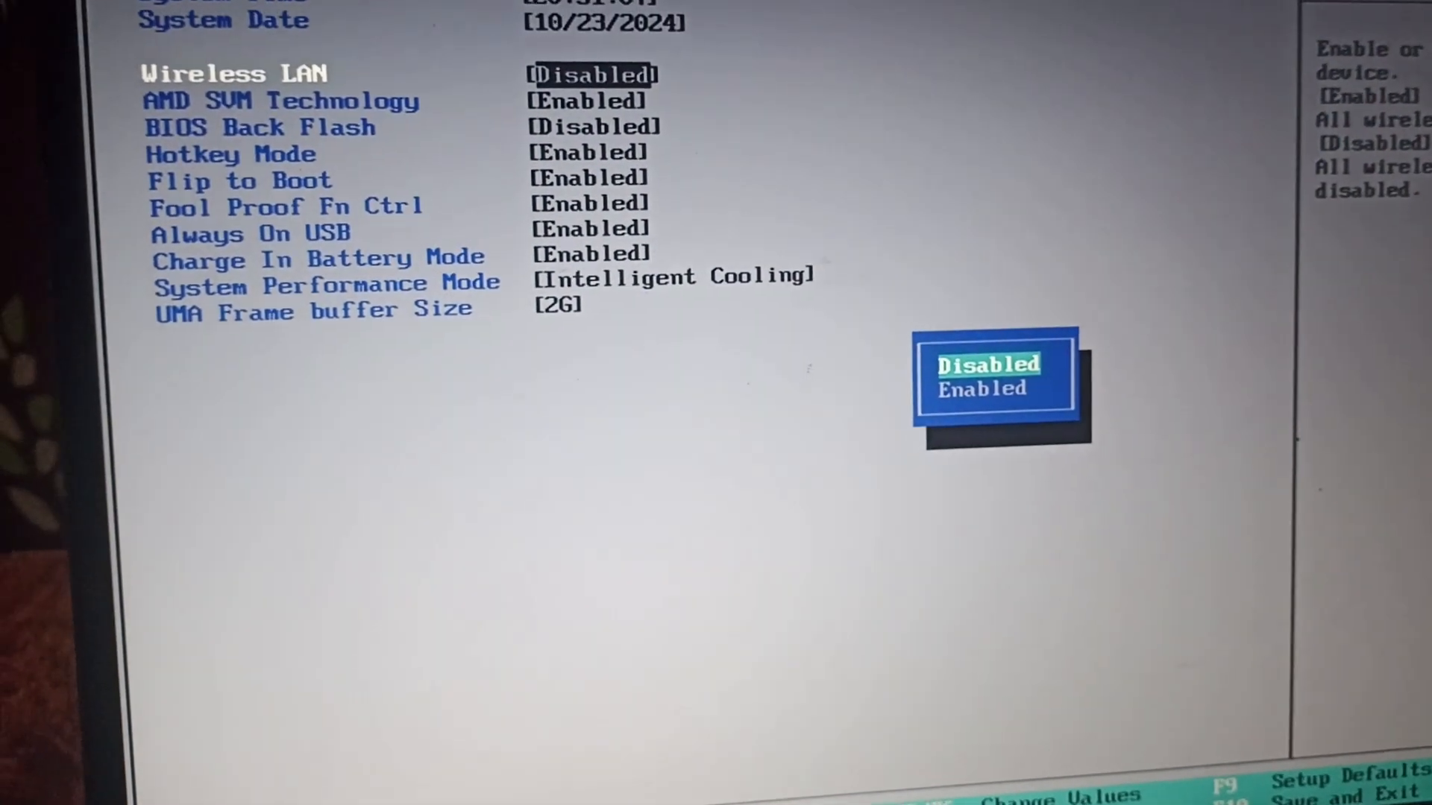
{"action": "key", "text": "Down"}
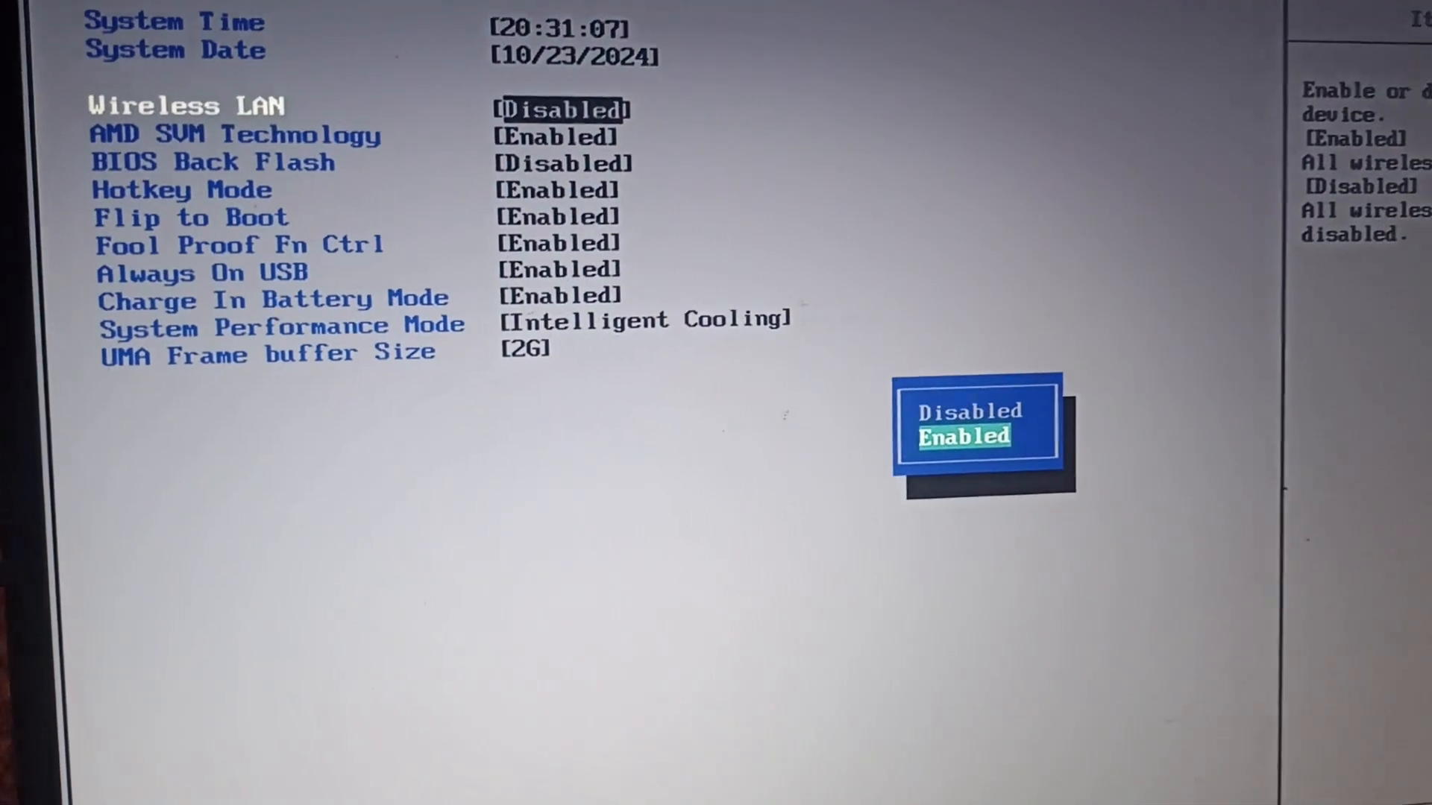